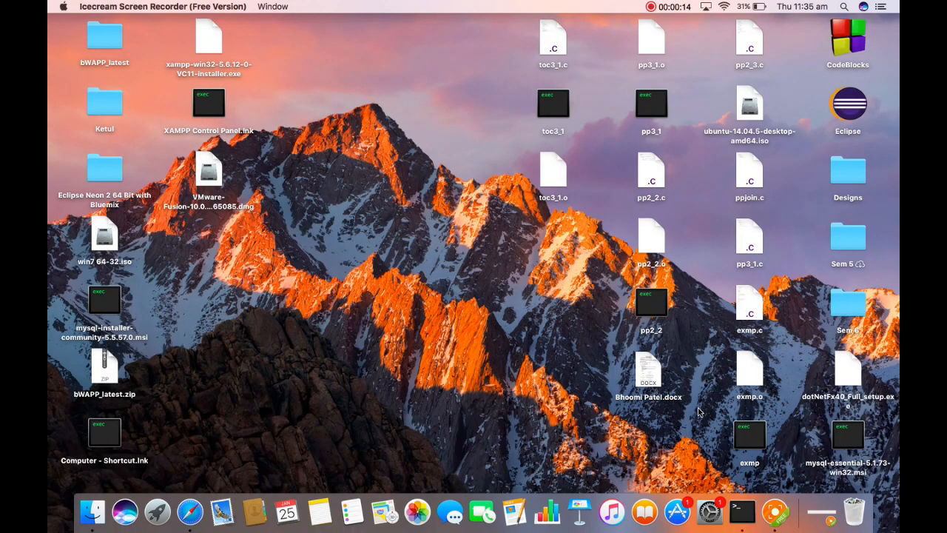
# Launch Terminal from the Dock to get a fresh shell prompt.
pyautogui.click(843, 6)
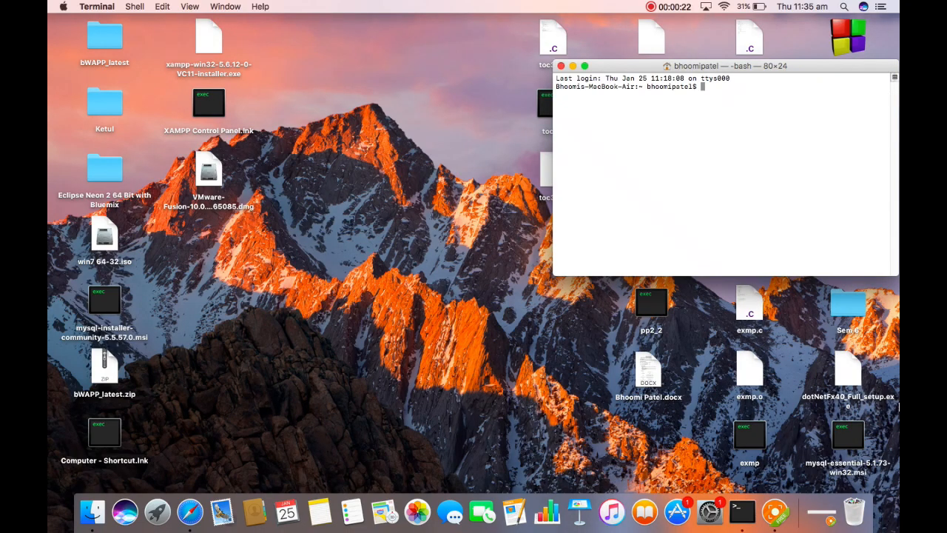
# Run sudo easy_install pip to install pip 9.0.1 with administrator rights.
pyautogui.write('sudo e')
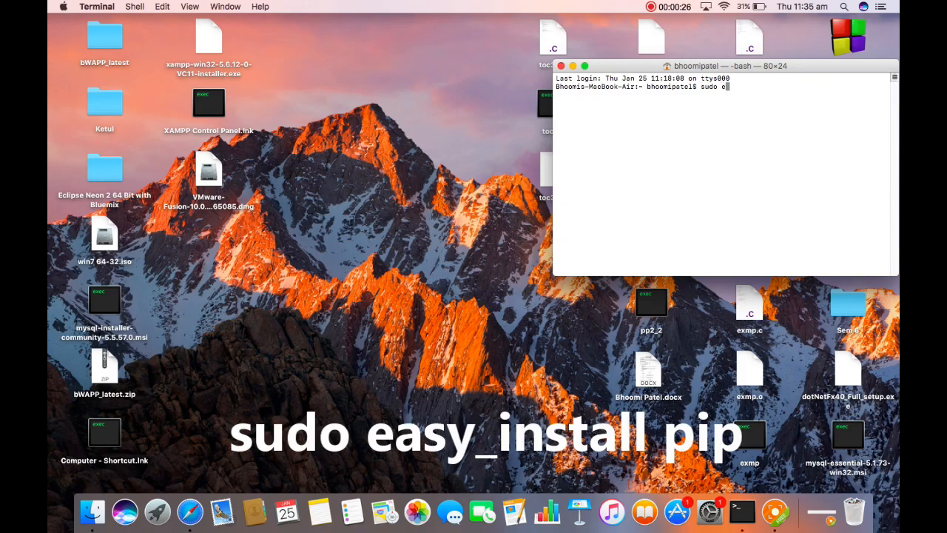
pyautogui.write('asy_in')
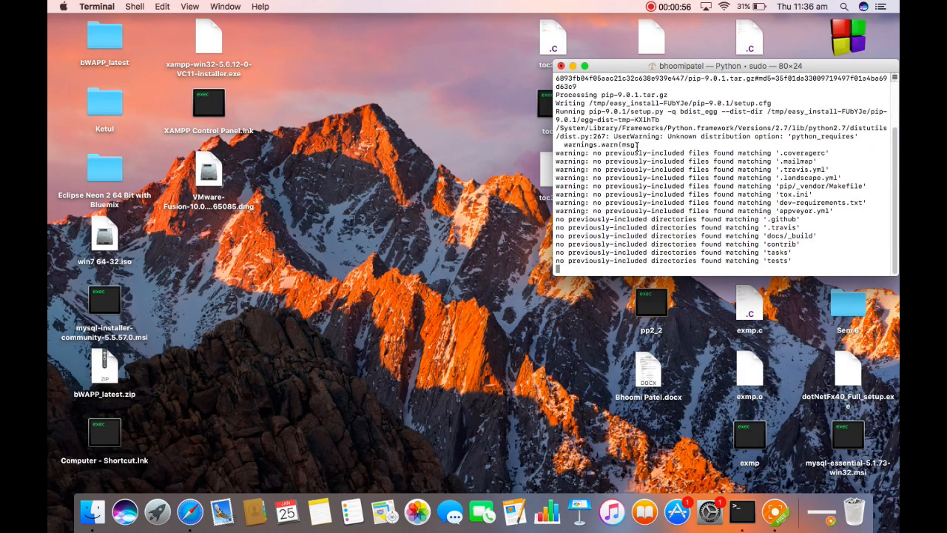
# Run pip install xtwl, which fails with no matching distribution found.
pyautogui.click(583, 65)
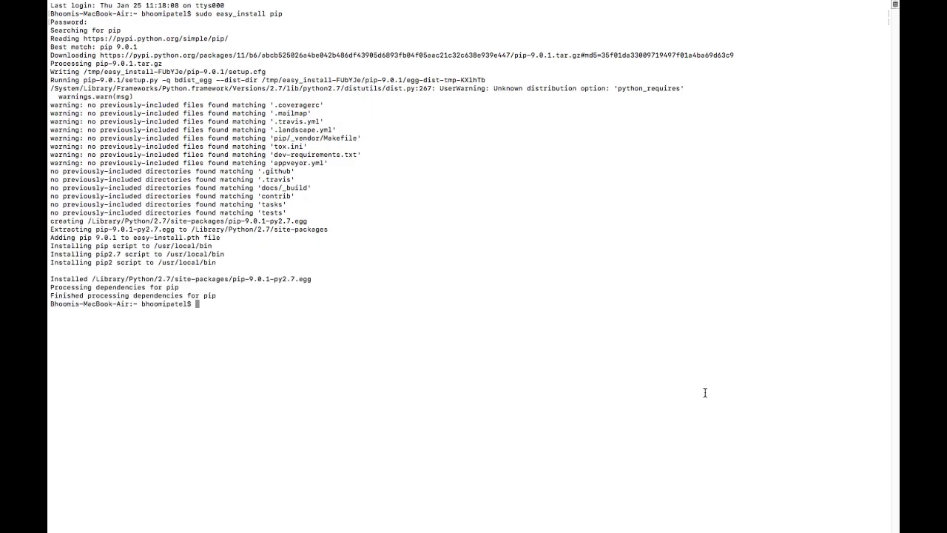
pyautogui.write('pip')
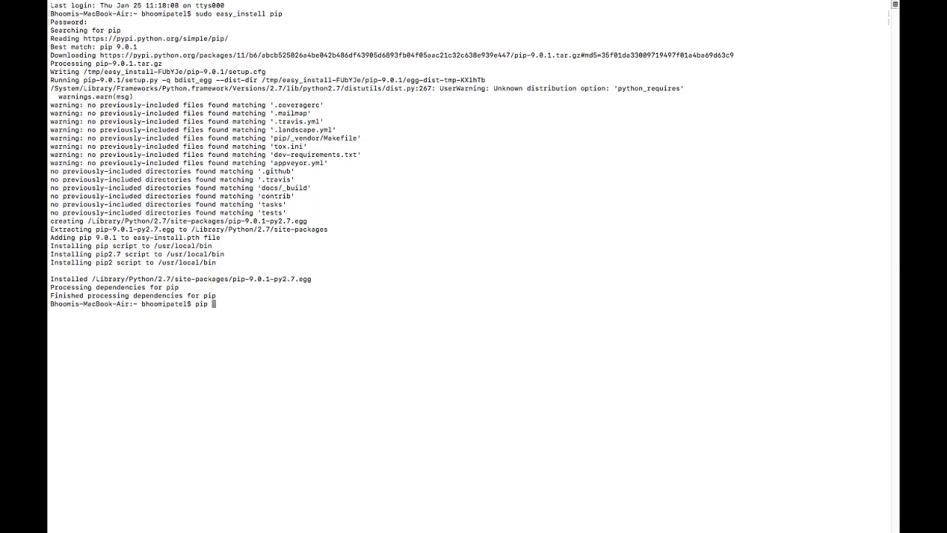
pyautogui.write('inst')
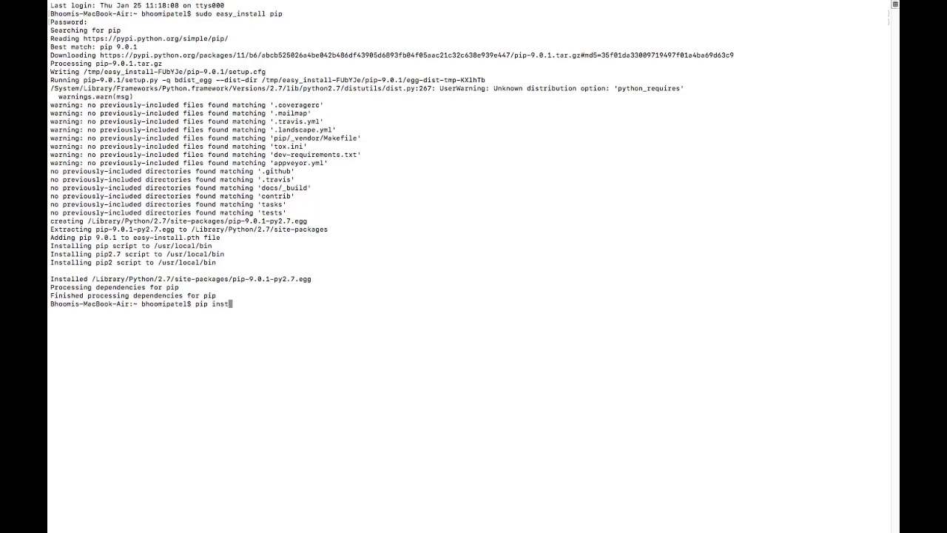
pyautogui.write('all')
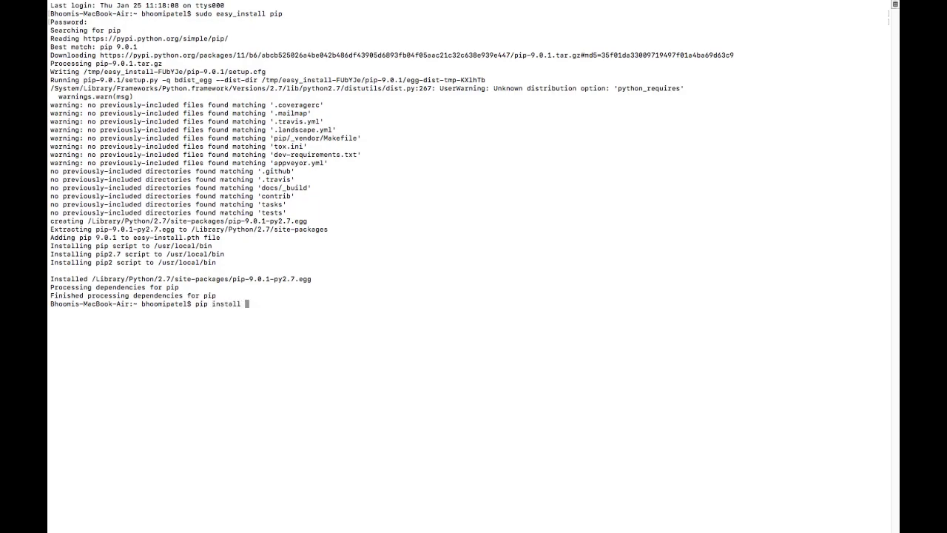
pyautogui.write('xtwl')
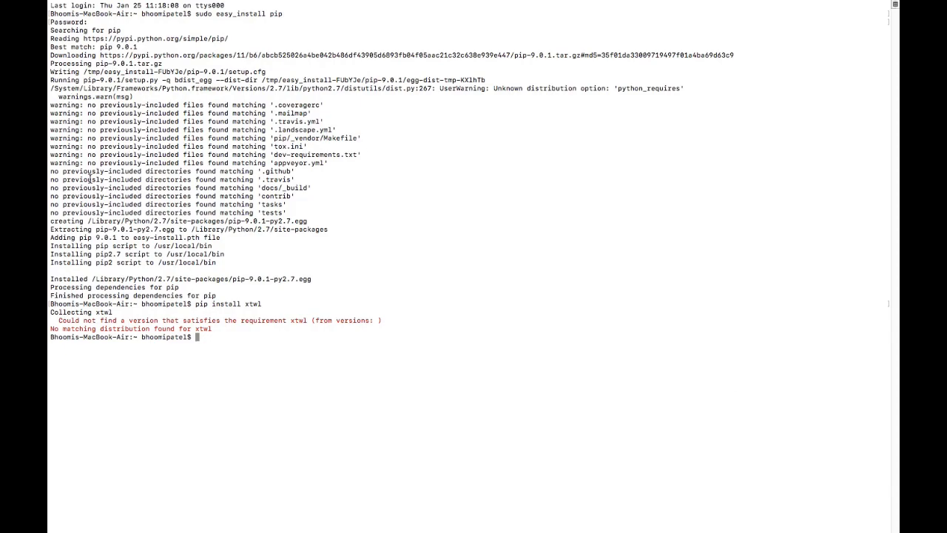
pyautogui.moveTo(635, 319)
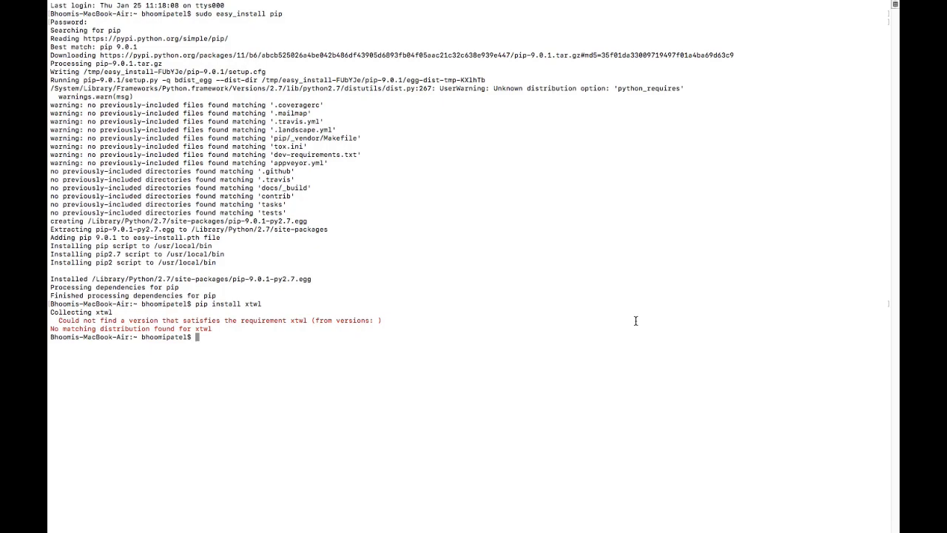
# Enter pip install django==1.11.5 at the prompt without running it yet.
pyautogui.write('pip')
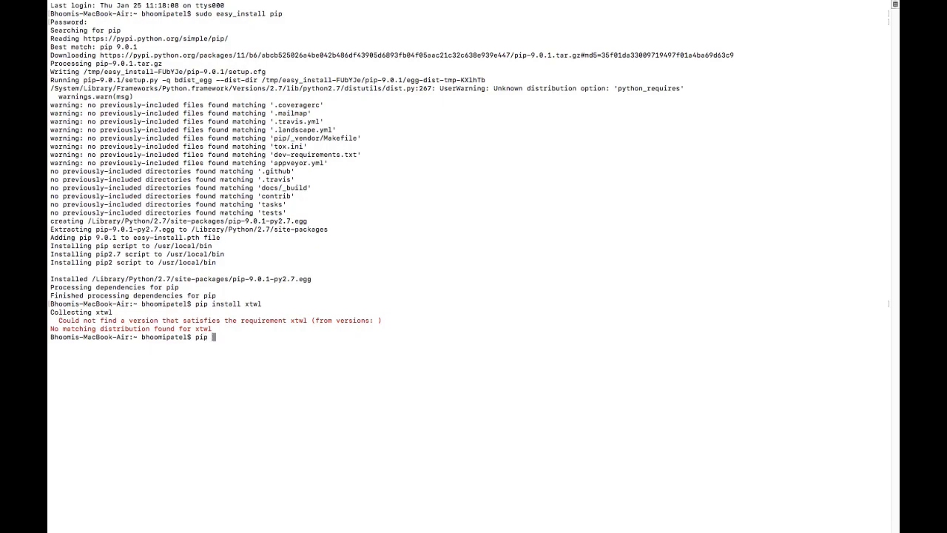
pyautogui.write('install')
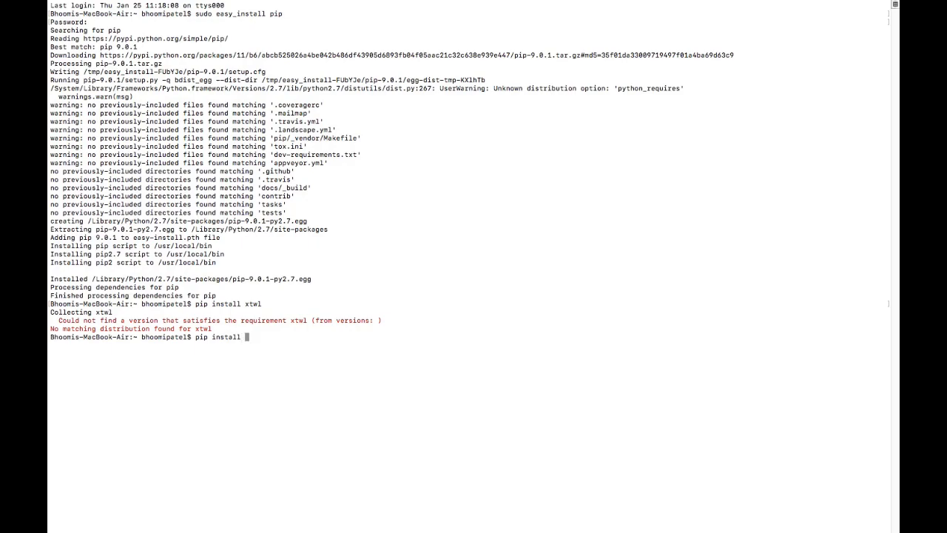
pyautogui.write('django')
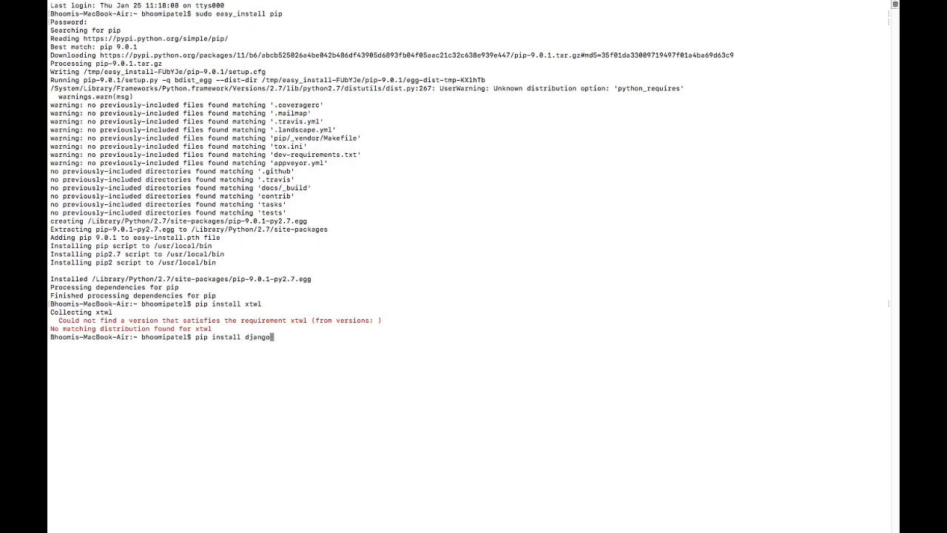
pyautogui.write('==')
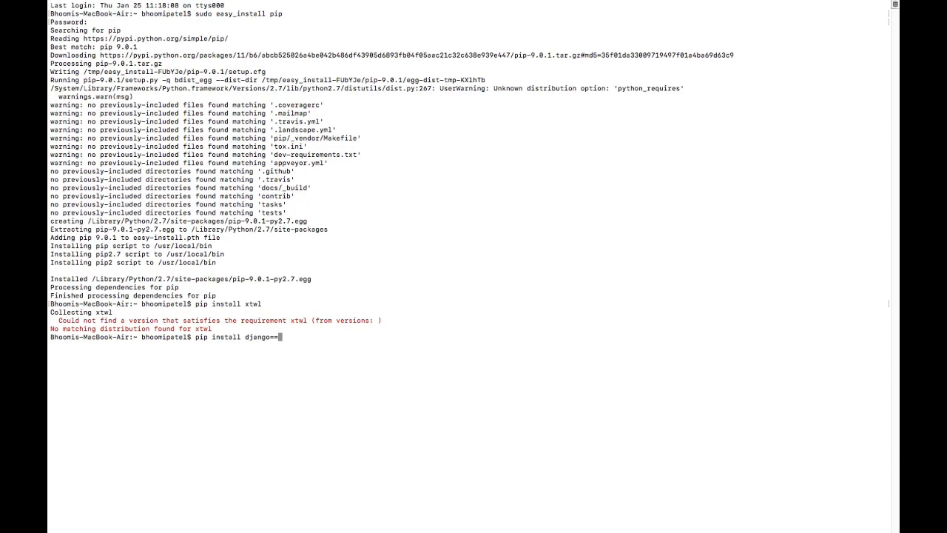
pyautogui.write('1.1')
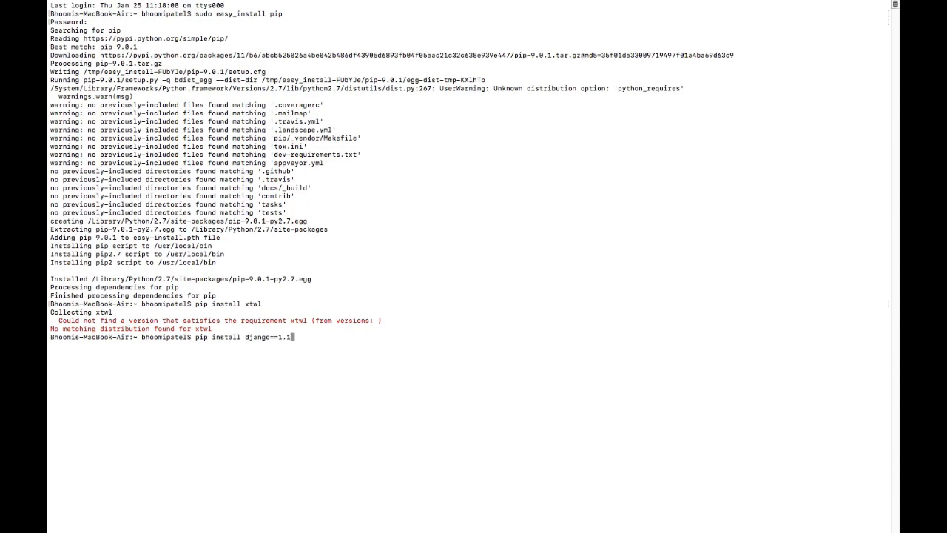